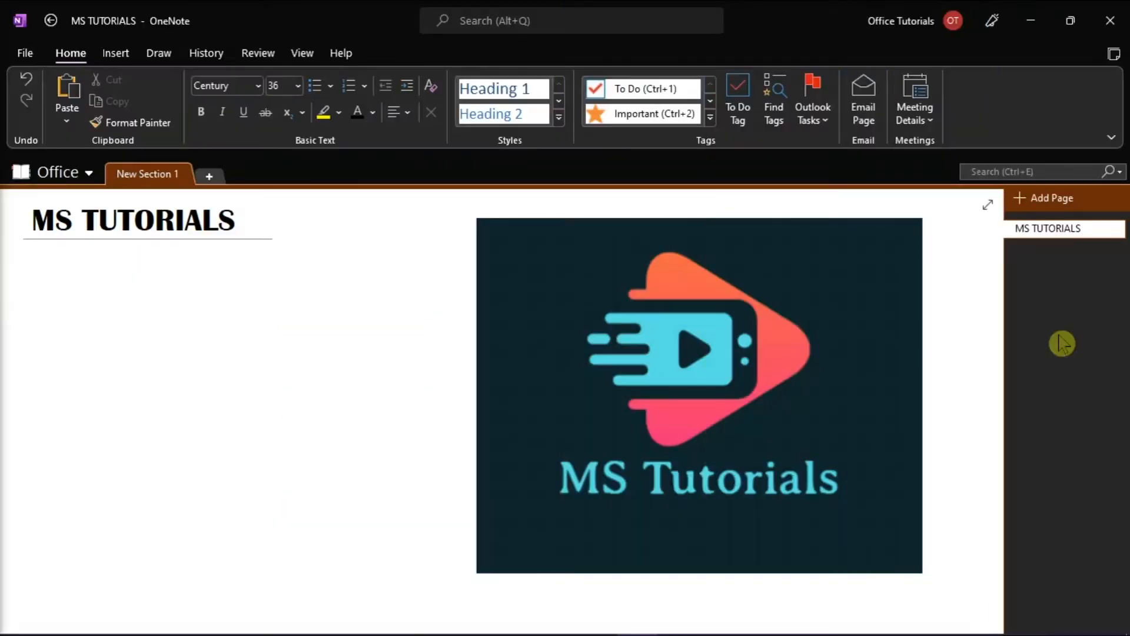
# Step: Write 'This is a sample texttt.' below the title and bring up spelling choices for 'texttt'
pyautogui.click(95, 300)
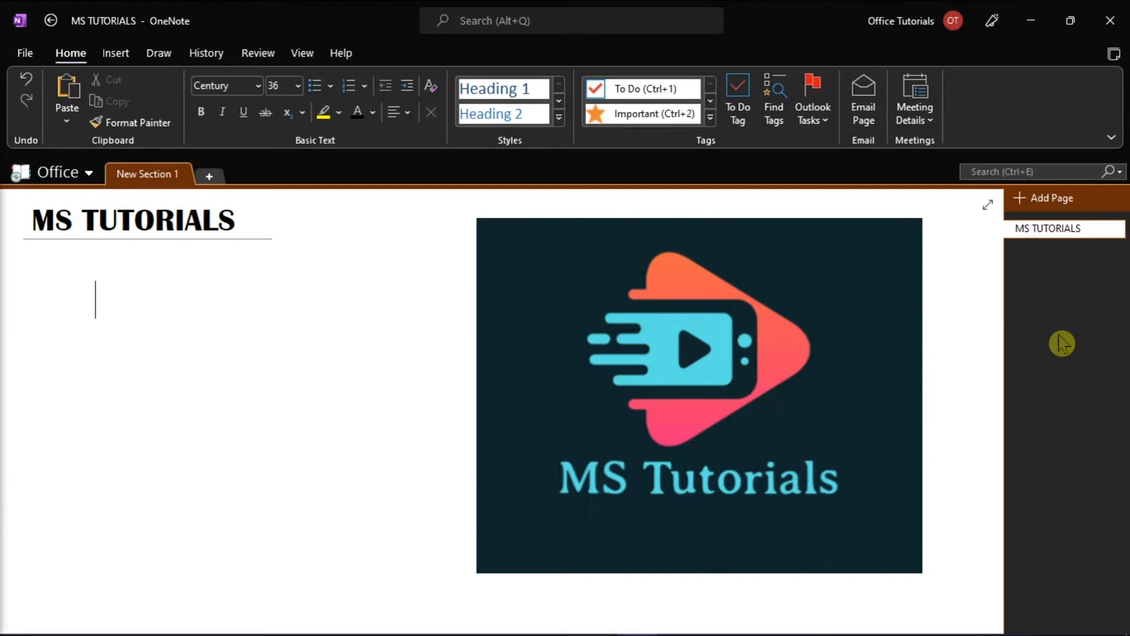
pyautogui.write('This is a sa')
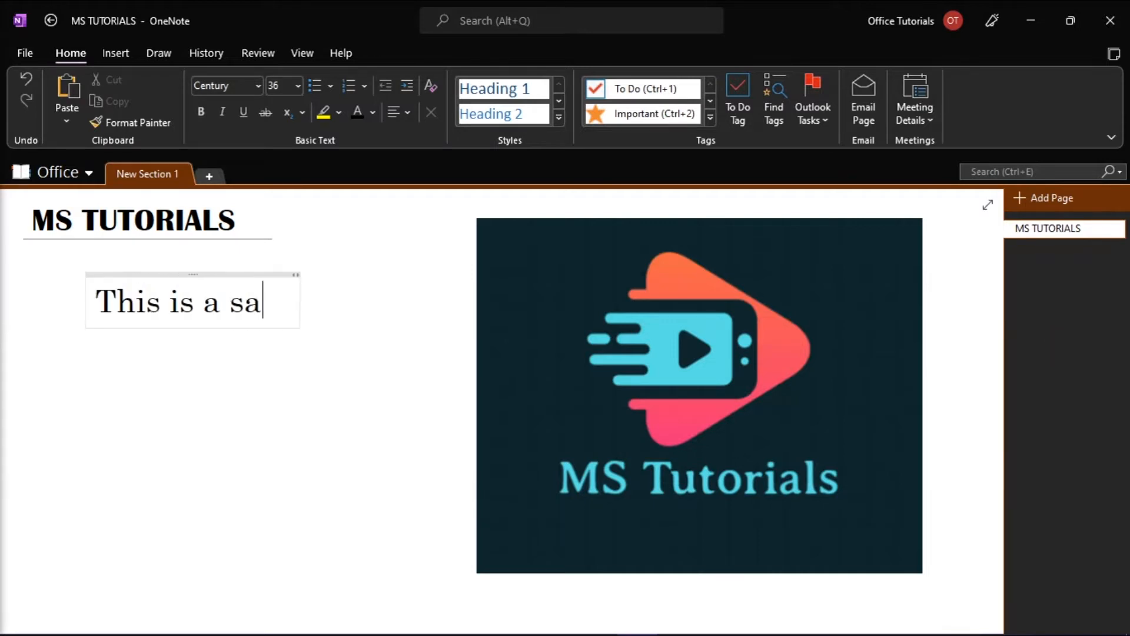
pyautogui.write('mple texttt.')
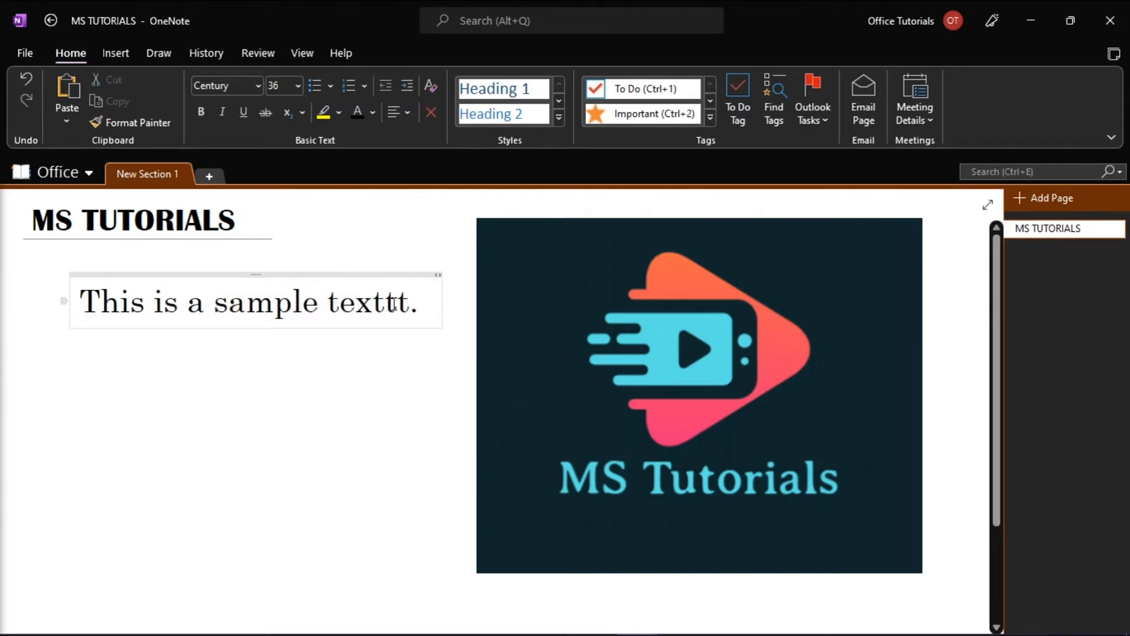
pyautogui.rightClick(389, 301)
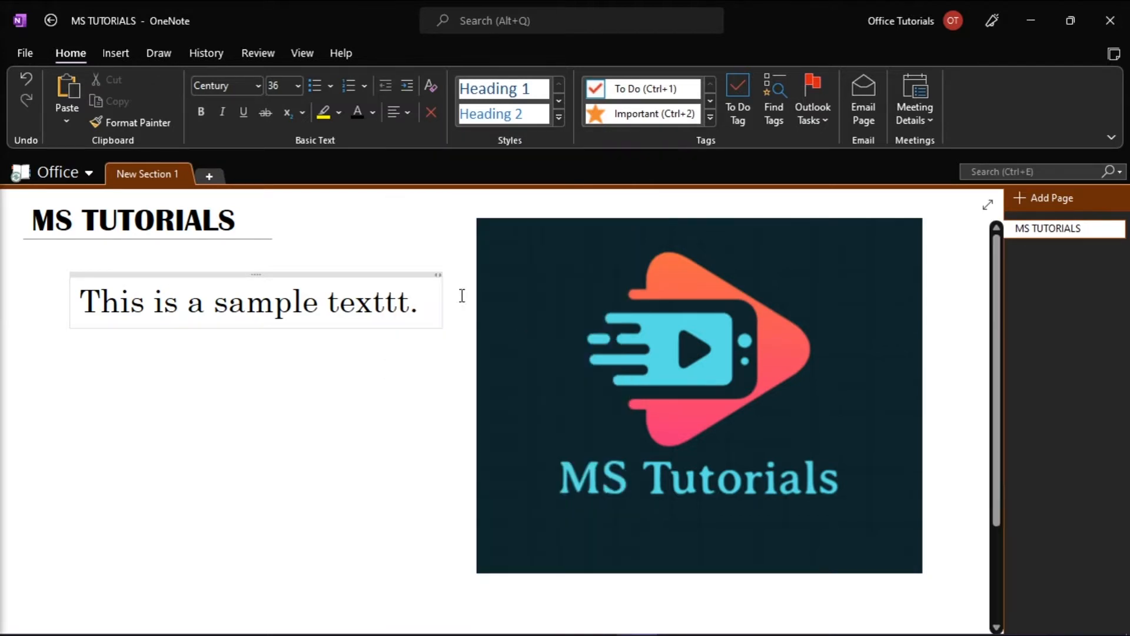
# Step: Run Review > Spelling on the page and acknowledge the 'spelling check is complete' message
pyautogui.click(257, 53)
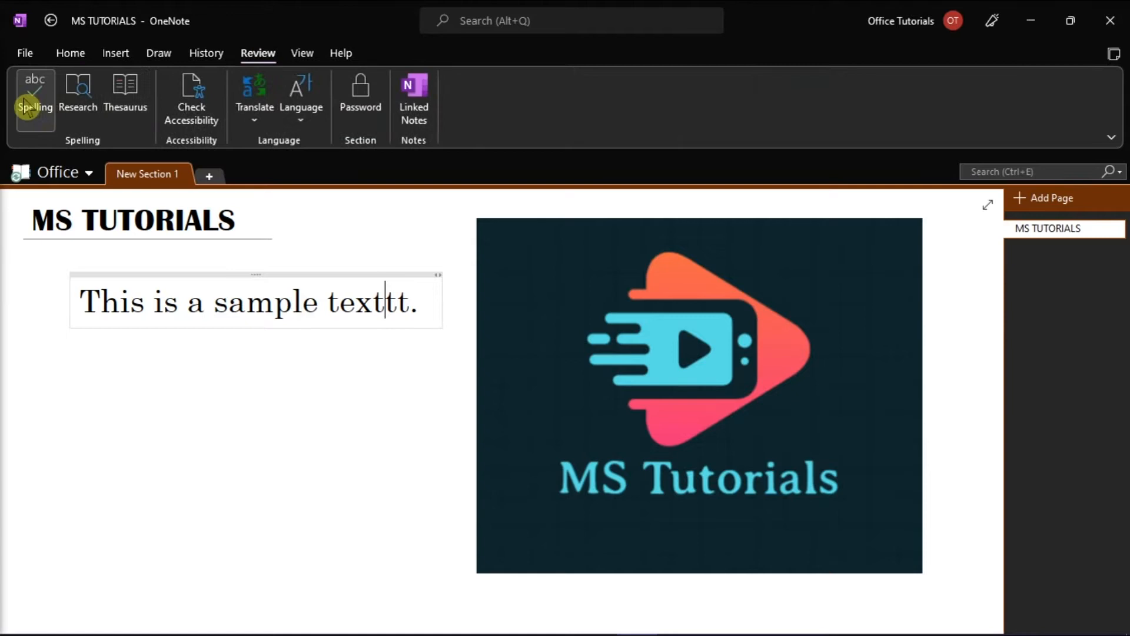
pyautogui.click(34, 94)
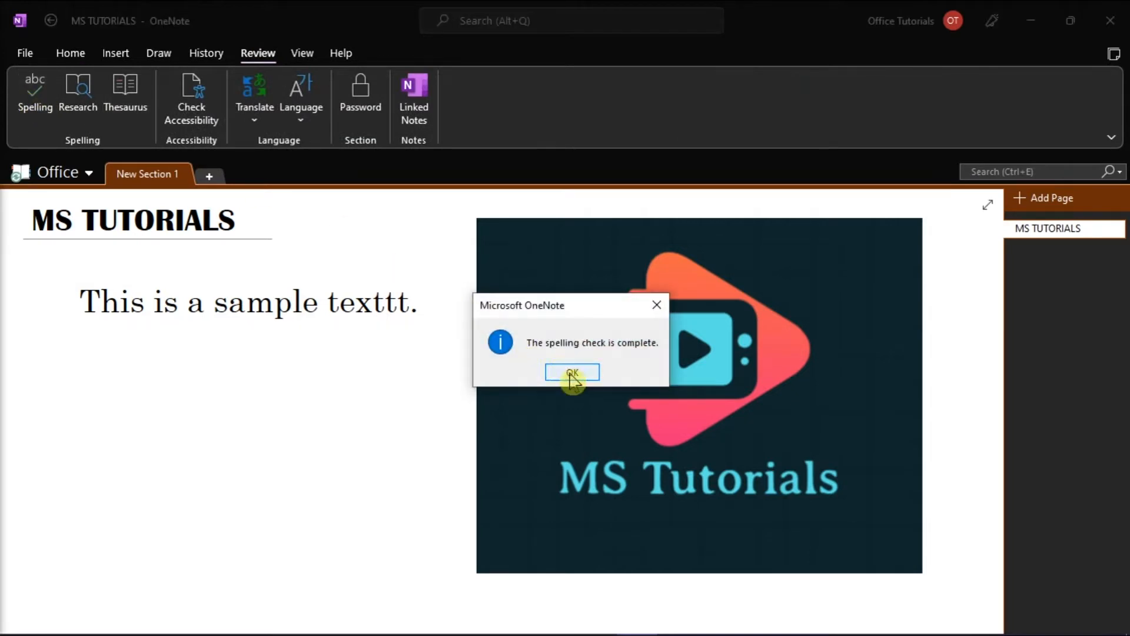
pyautogui.click(572, 373)
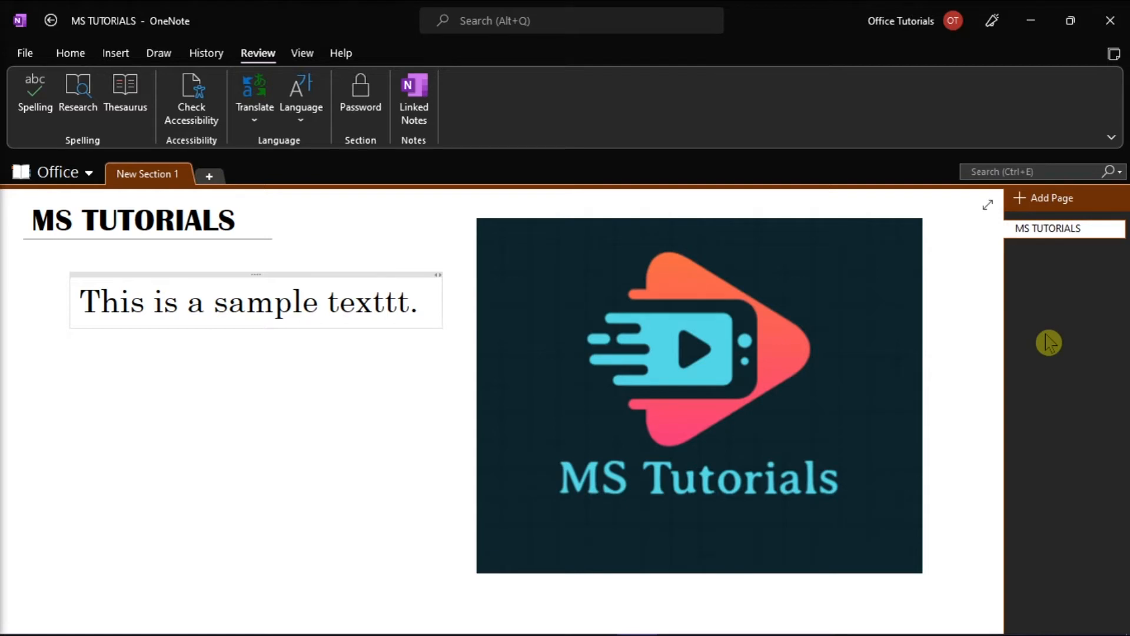
# Step: Refocus the sample sentence, then reach OneNote Options via File
pyautogui.click(388, 302)
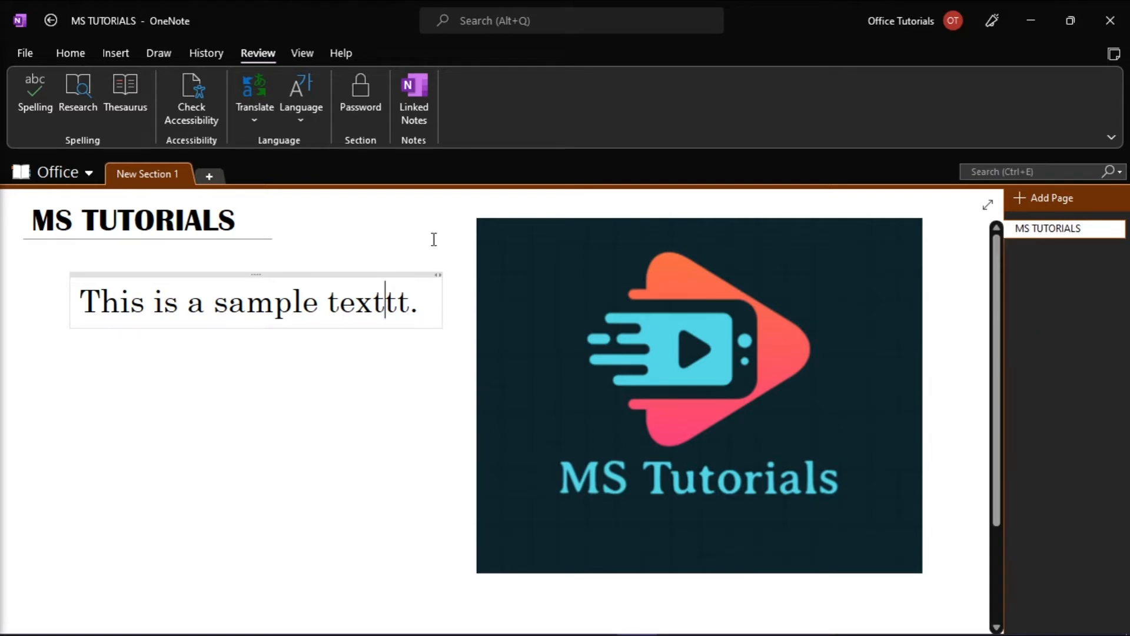
pyautogui.click(25, 53)
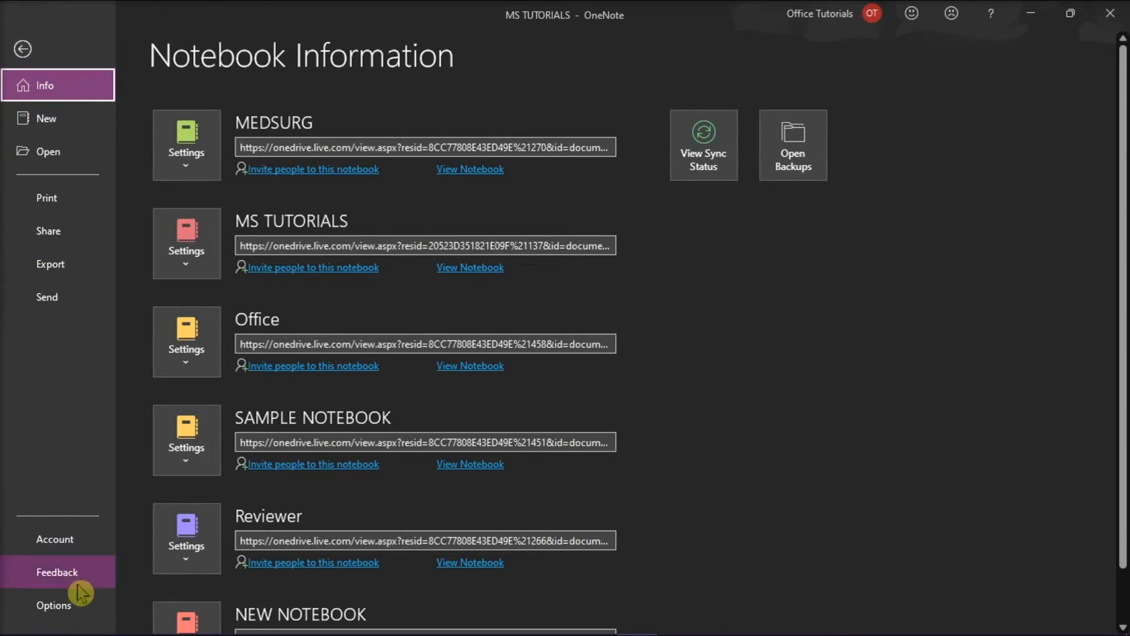
pyautogui.click(53, 606)
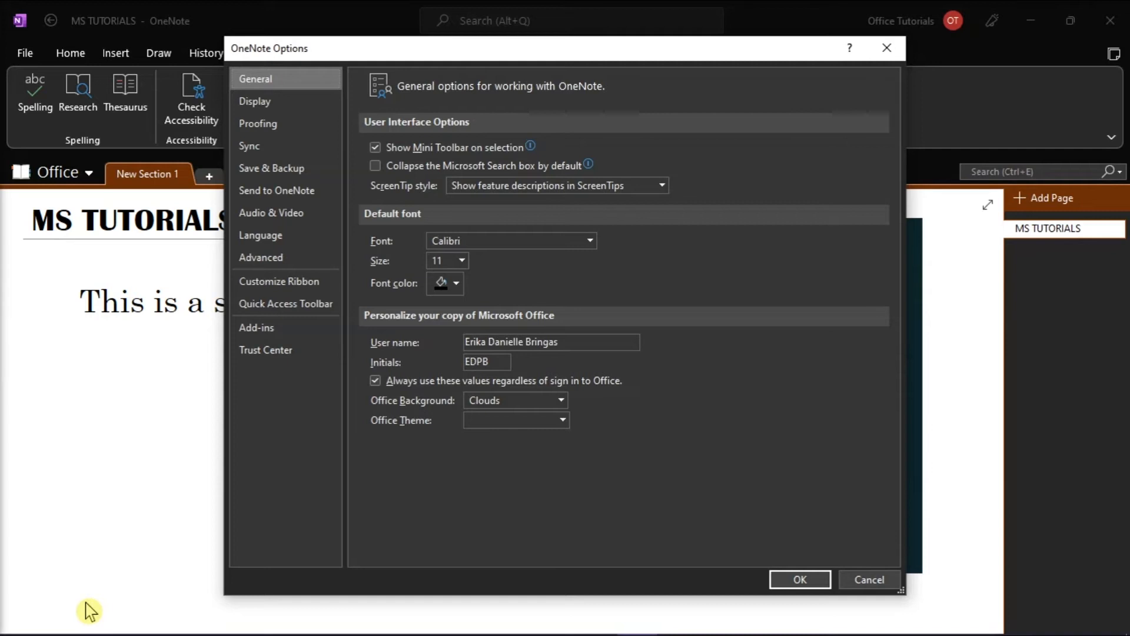
pyautogui.moveTo(303, 129)
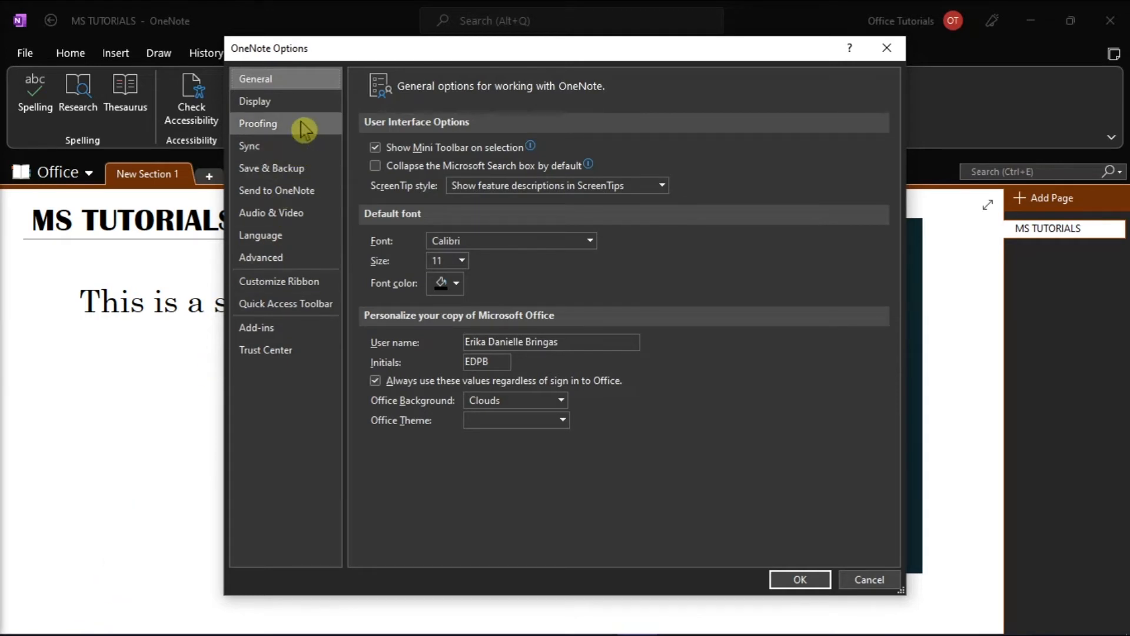
# Step: Show the Proofing settings and bring up the Custom Dictionaries list
pyautogui.click(258, 124)
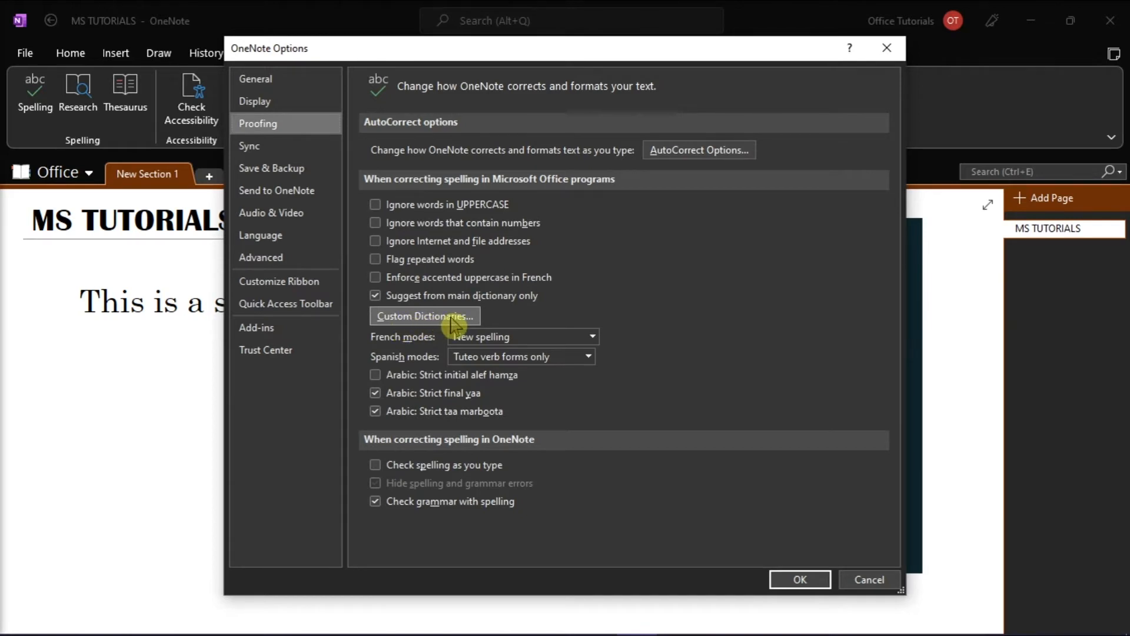
pyautogui.click(424, 316)
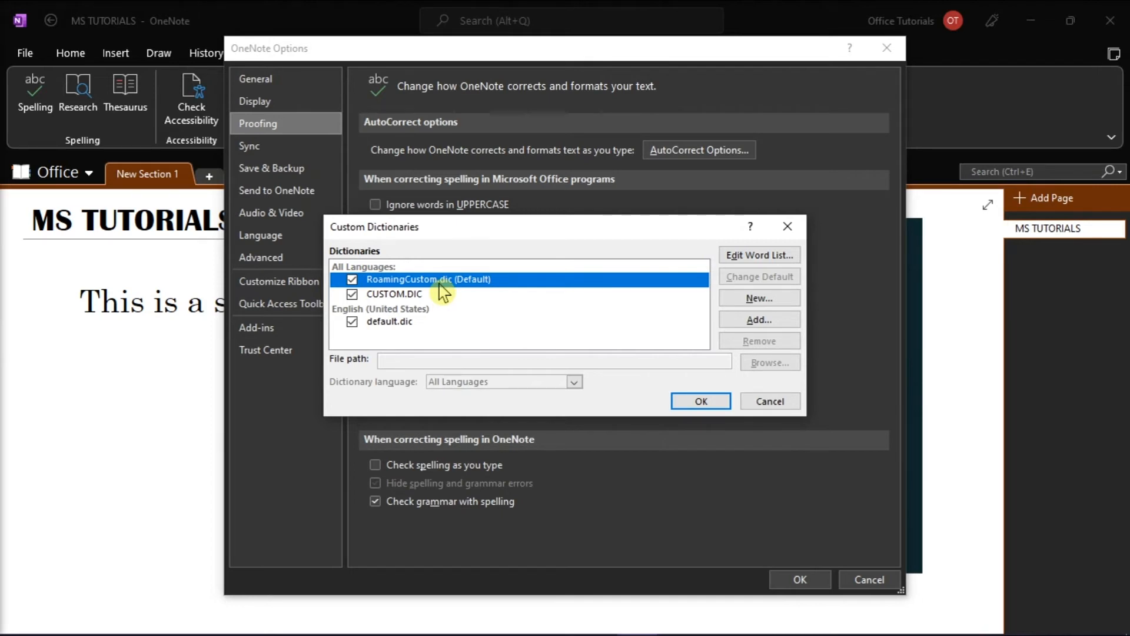
# Step: Edit RoamingCustom.dic's word list, delete 'texttt' and save the list
pyautogui.click(757, 255)
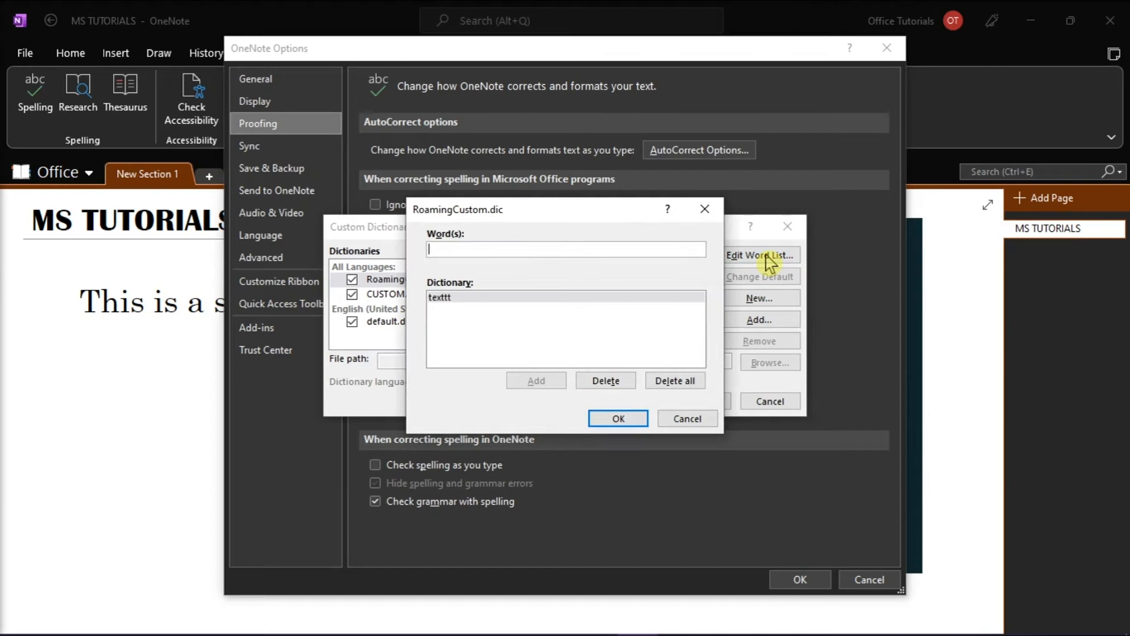
pyautogui.moveTo(588, 319)
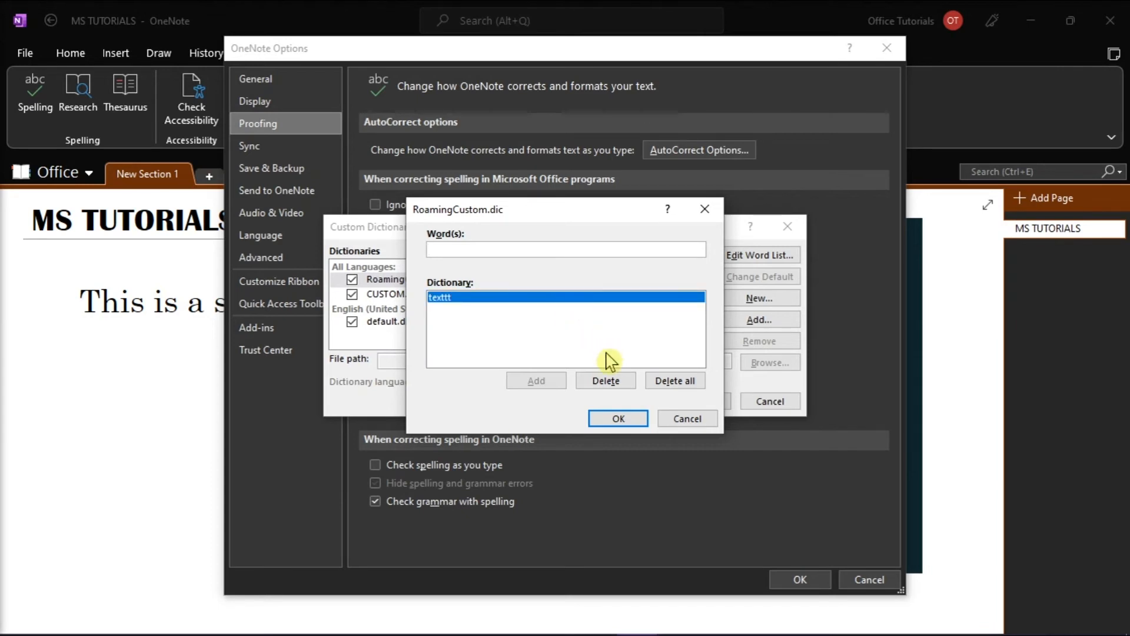
pyautogui.click(605, 381)
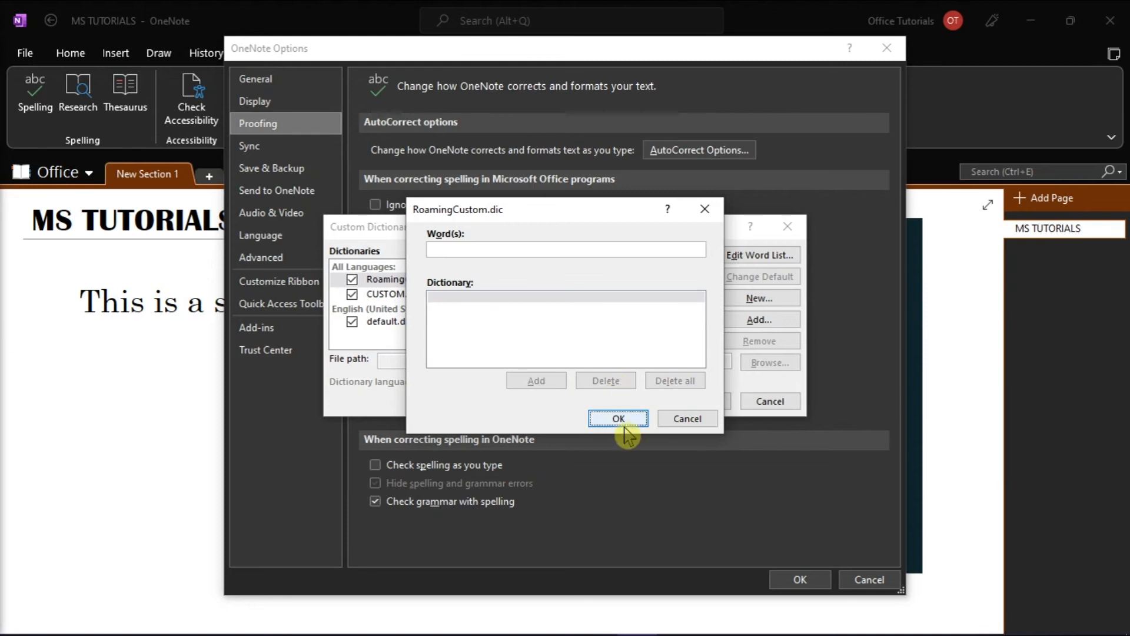
pyautogui.click(618, 419)
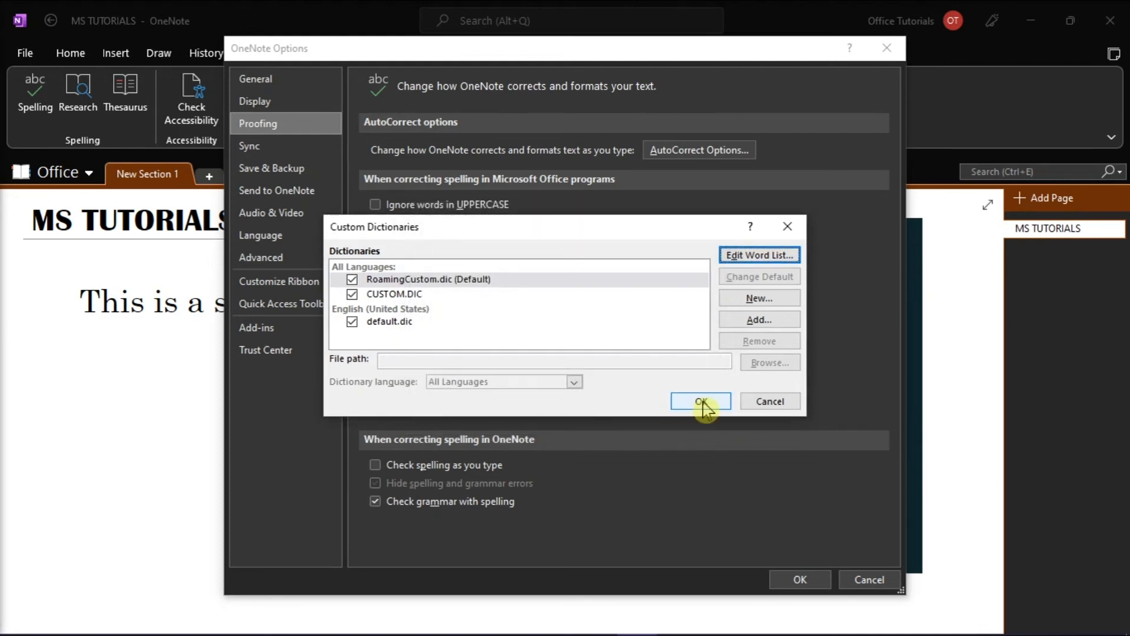
# Step: Confirm Custom Dictionaries and OneNote Options to return to the MS TUTORIALS page
pyautogui.click(699, 400)
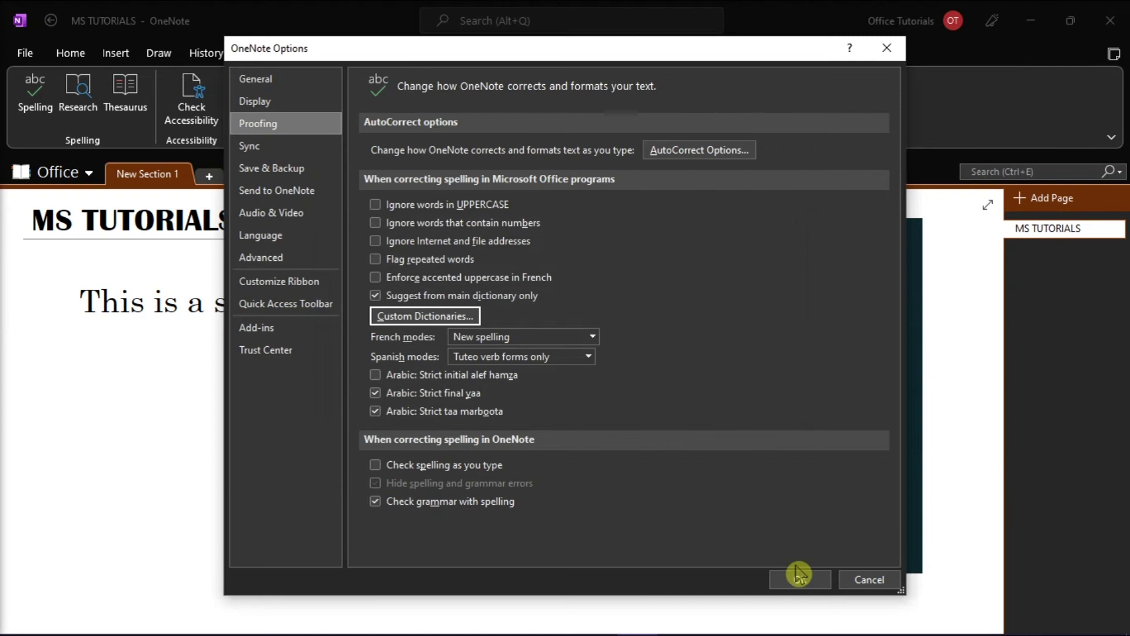
pyautogui.click(798, 580)
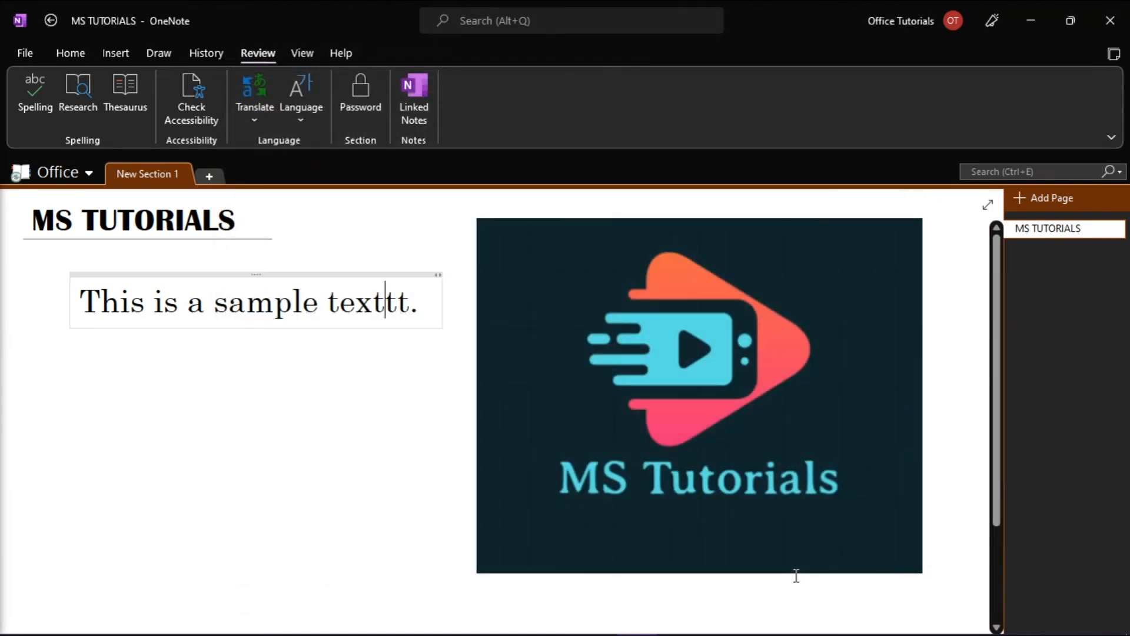
pyautogui.moveTo(1071, 359)
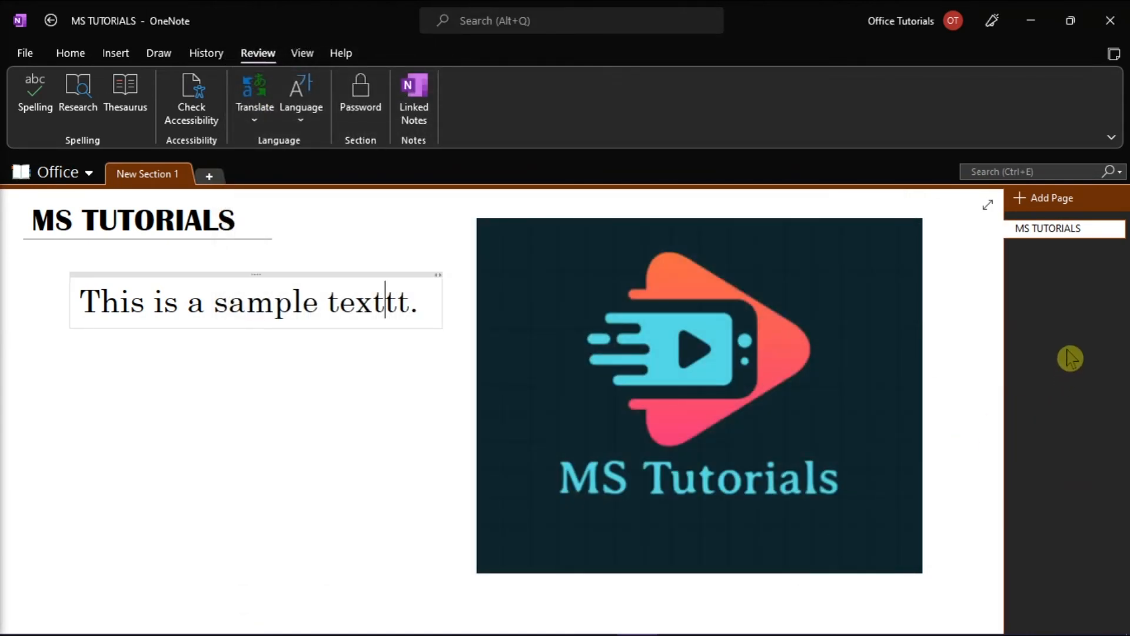